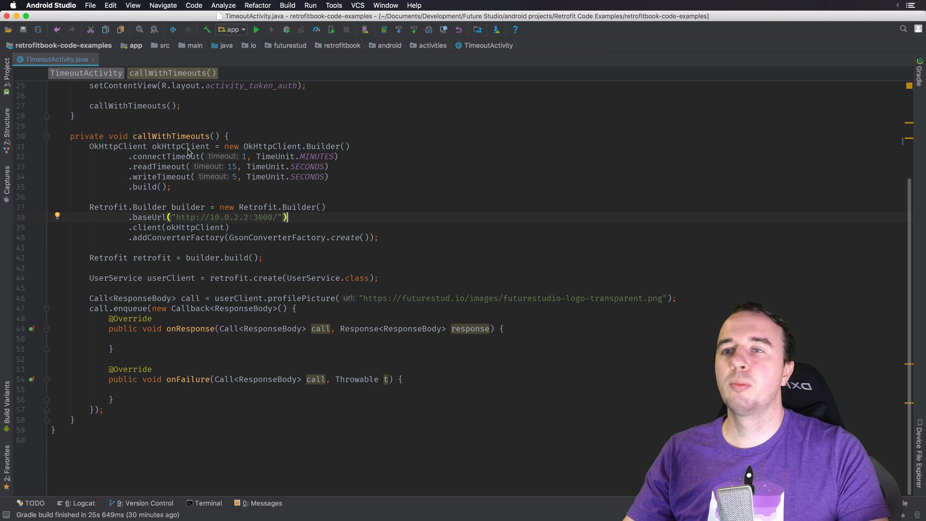
mouse_move(170, 152)
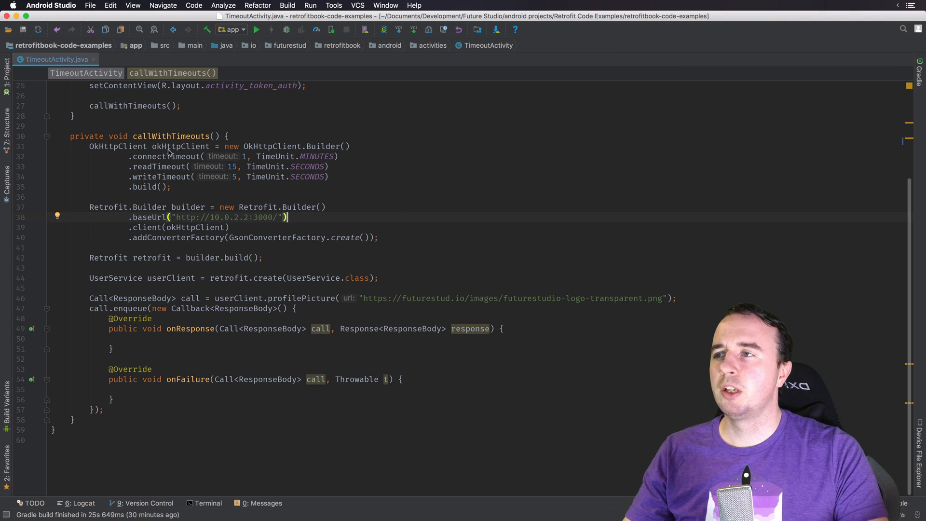
mouse_move(188, 227)
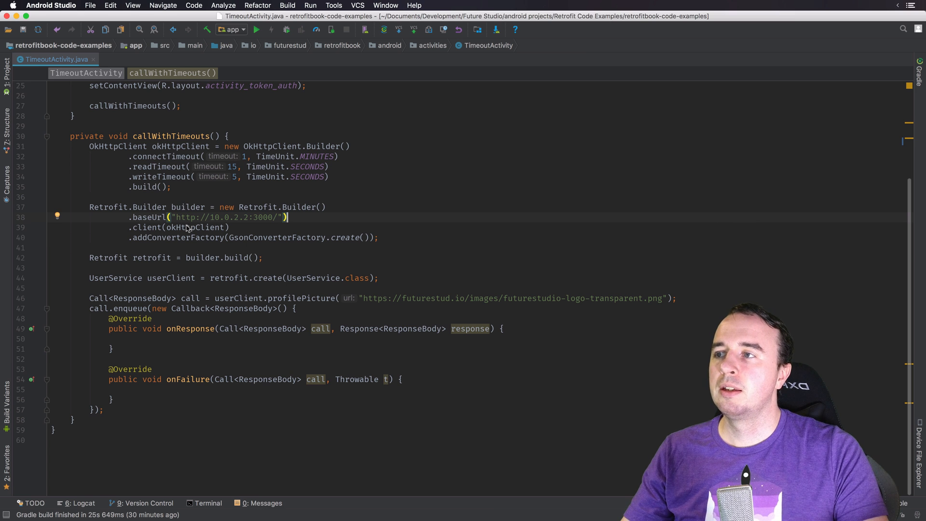
mouse_move(268, 238)
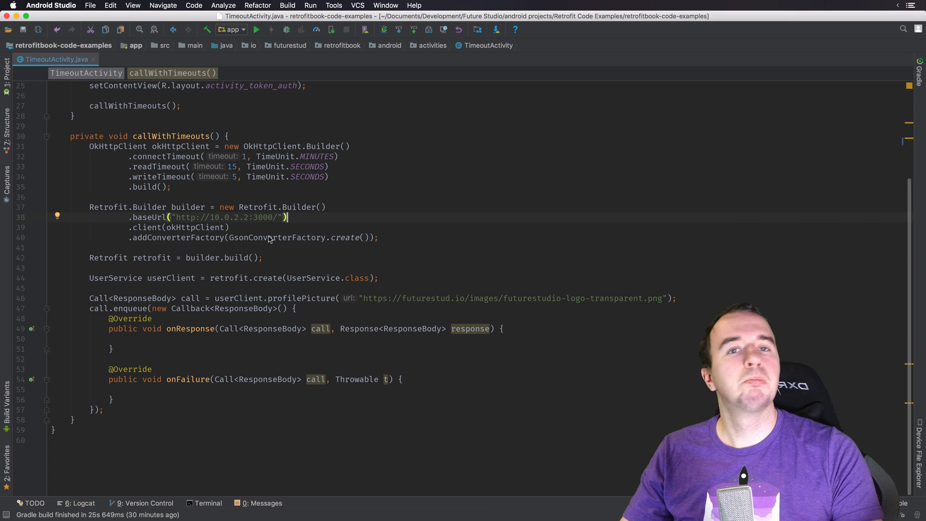
mouse_move(189, 242)
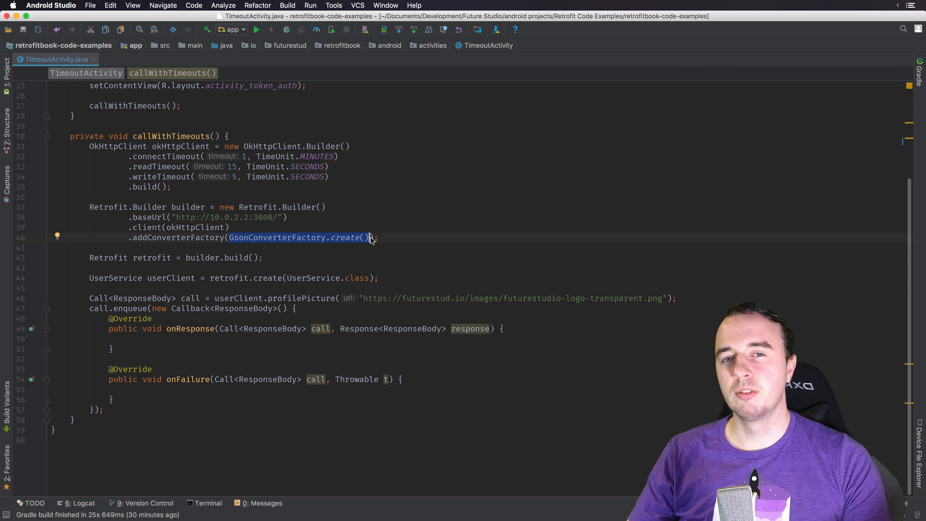
Step: Start the line 'Gson gson = new GsonBuilder().serializeNulls()' after the OkHttpClient build
left_click(259, 197)
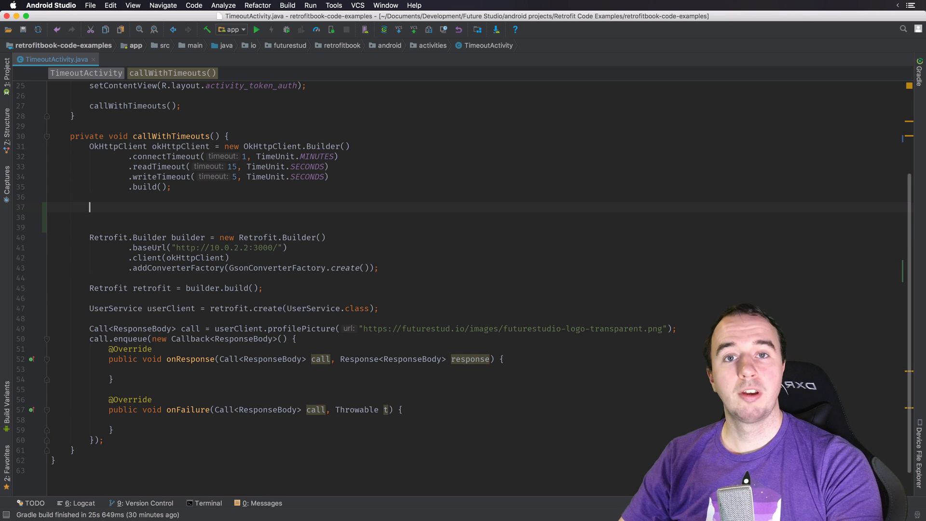
type("Gson")
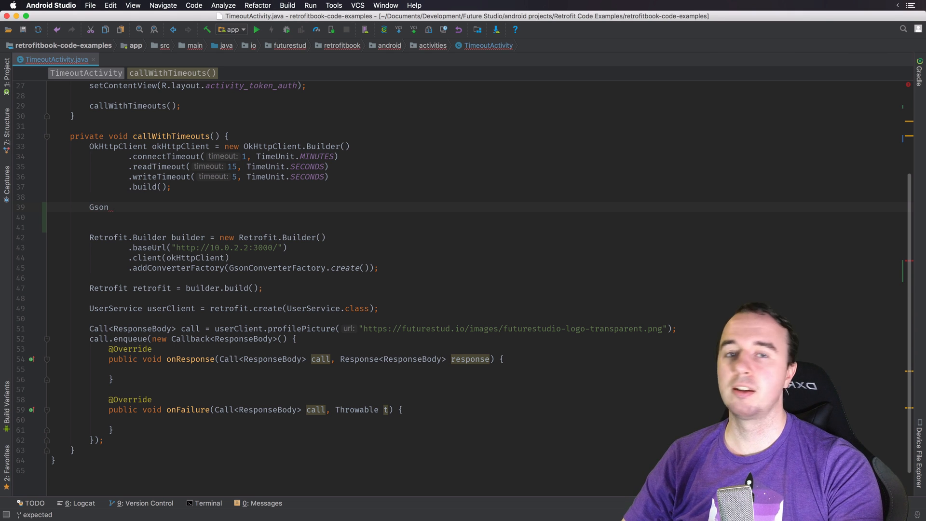
type("gson = new")
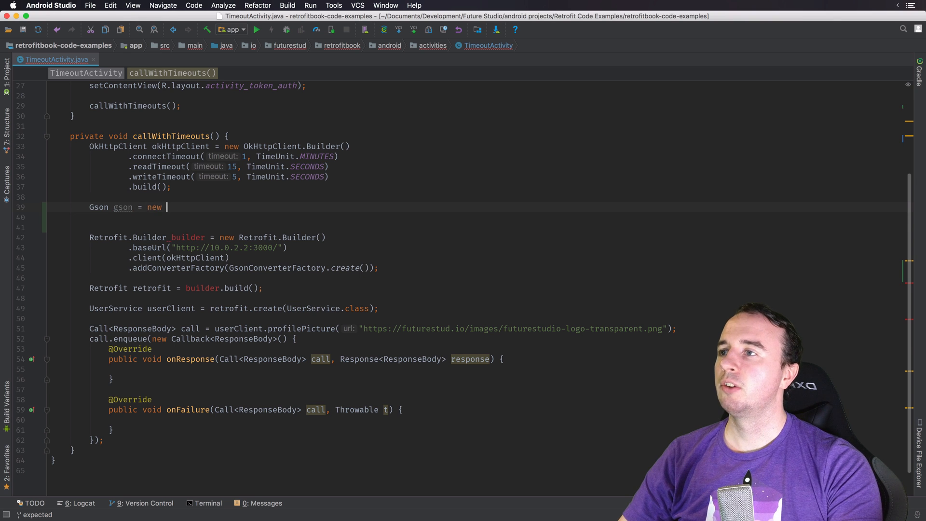
type("GsonBuilder().serializeNulls(")
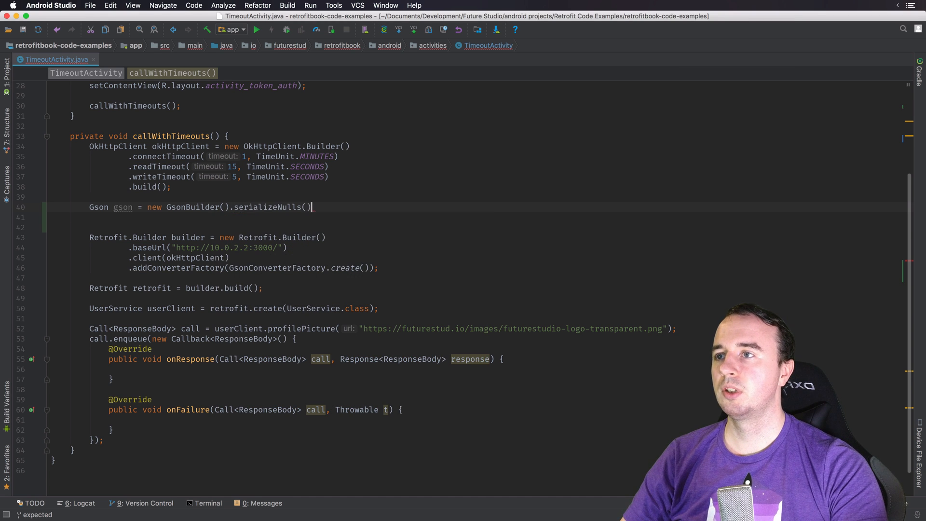
Step: Chain .setDateFormat(DateFormat.LONG).create(); onto the GsonBuilder via autocomplete
type(".")
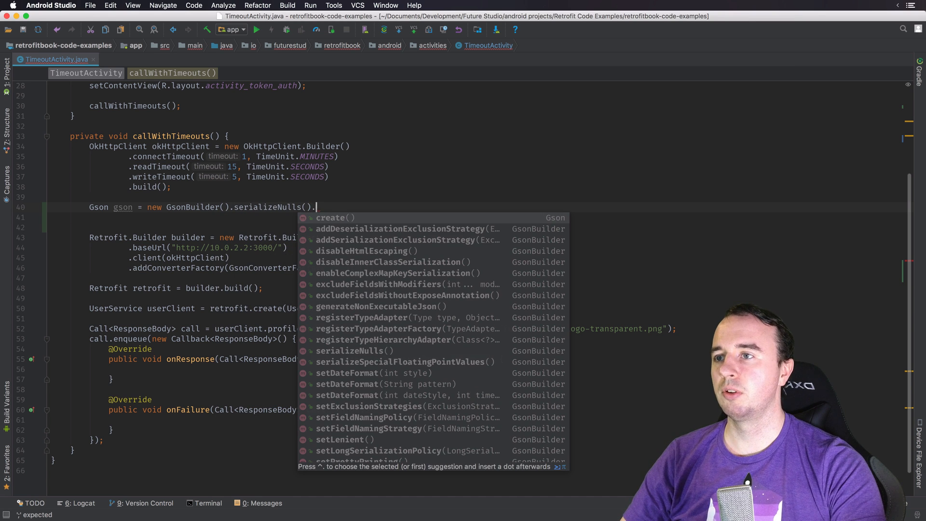
type("setDateFormat(")
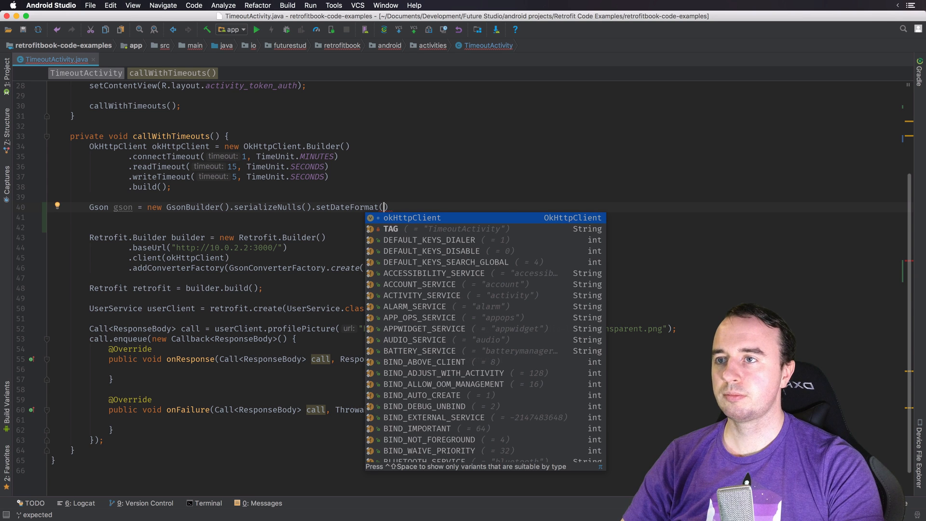
type("DateFormat")
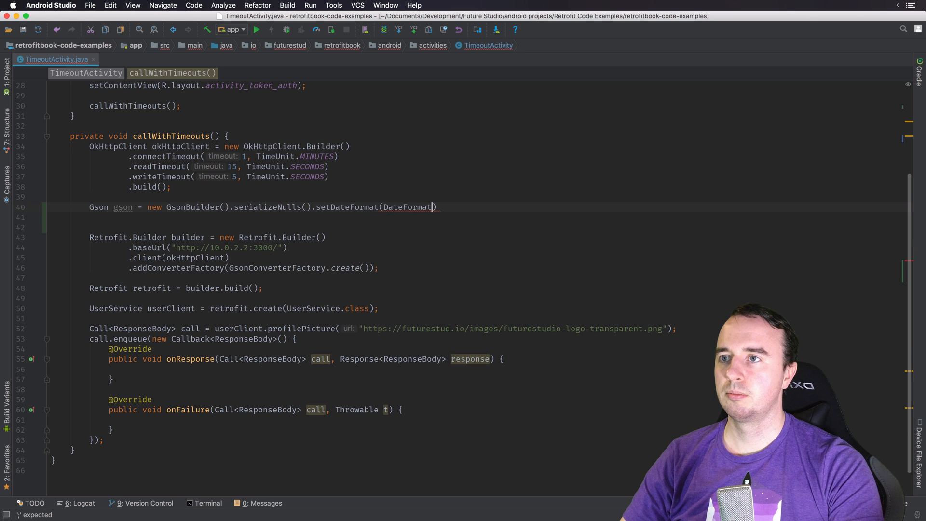
type(".")
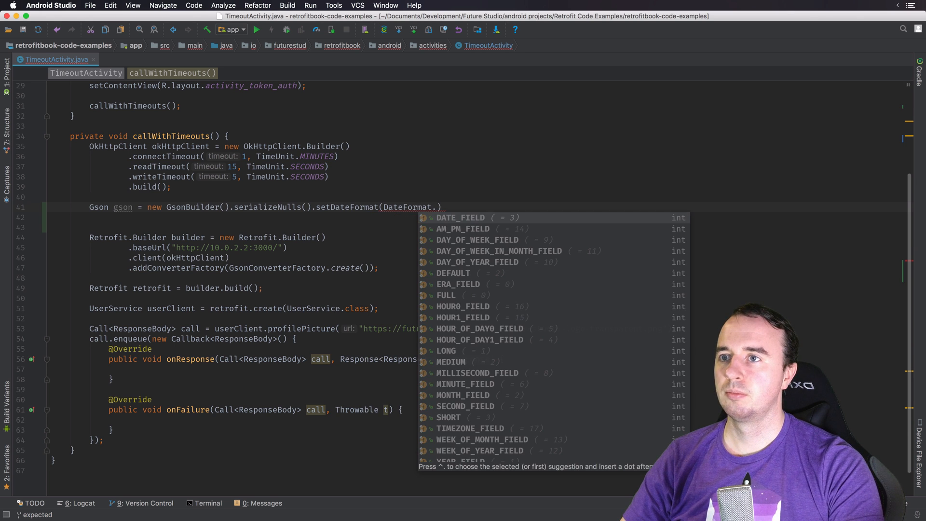
type("LO")
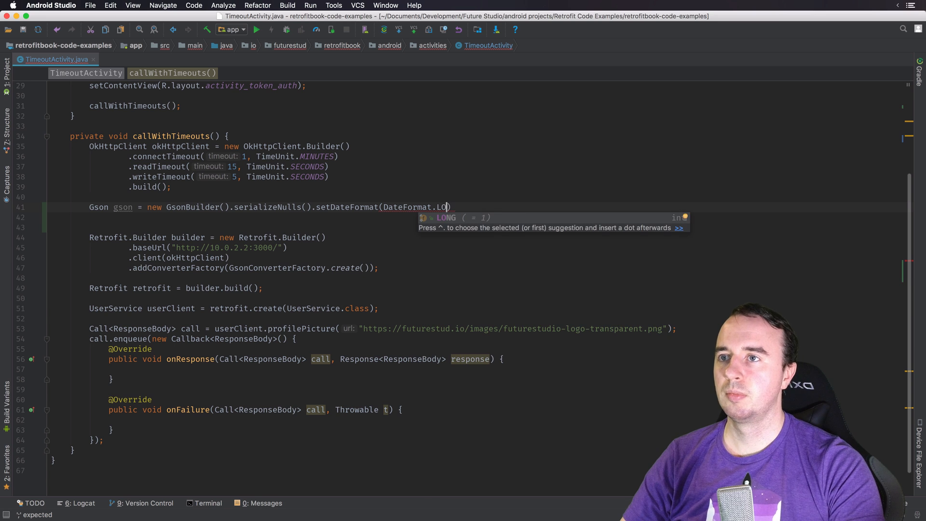
type(").")
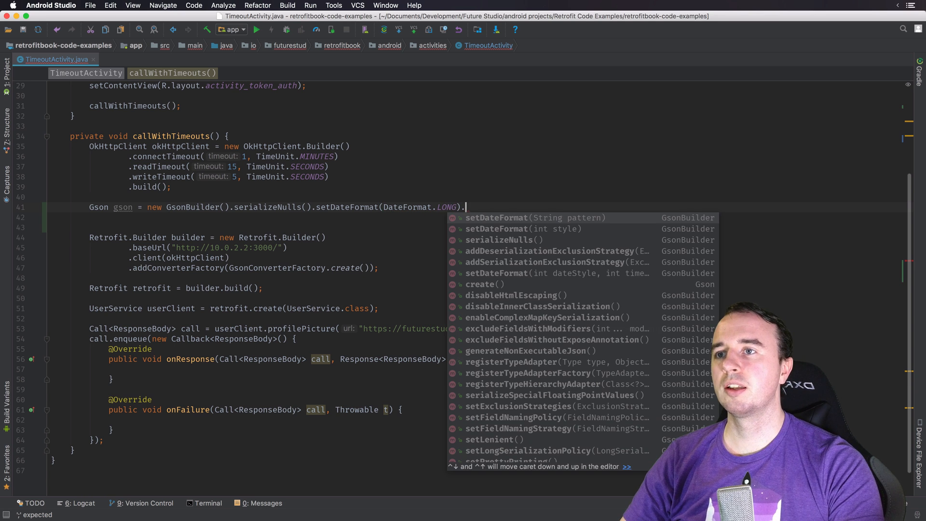
type("create();")
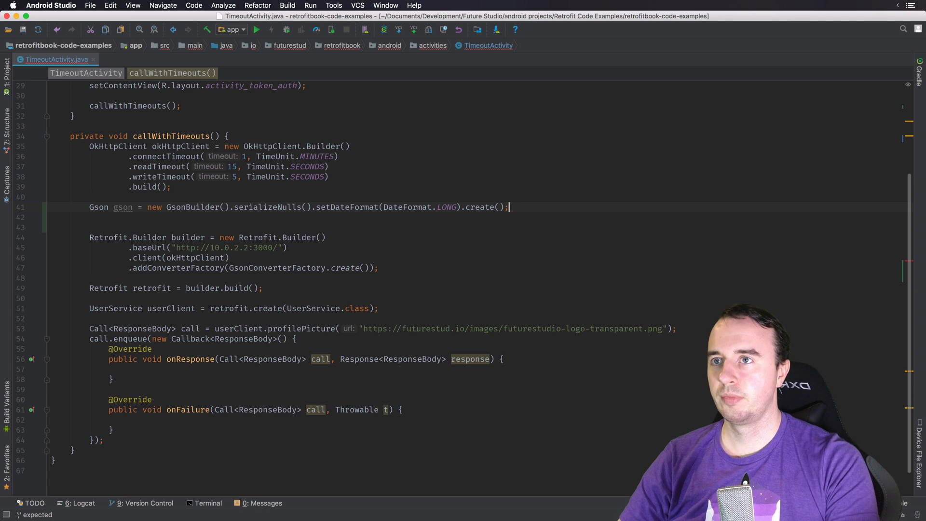
mouse_move(252, 192)
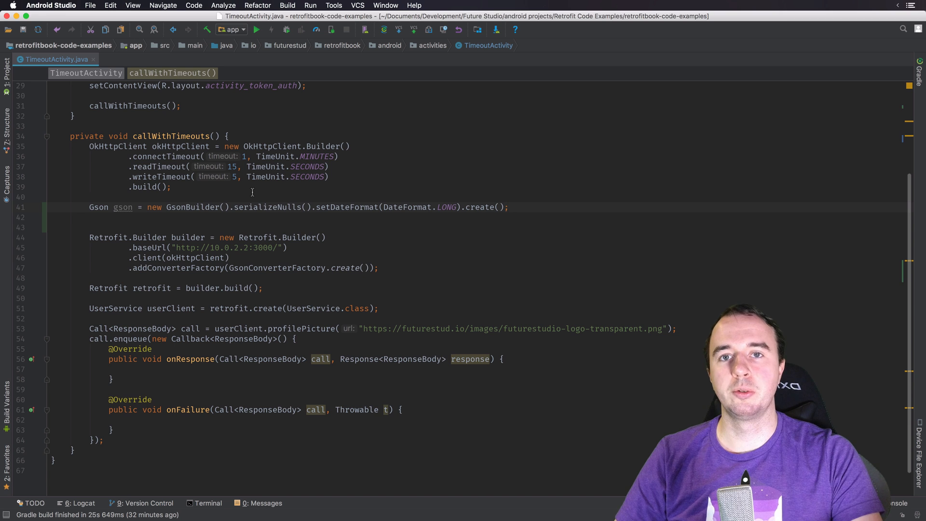
Step: Change GsonConverterFactory.create() to create(gson) in the Retrofit builder
double_click(122, 207)
type("gson")
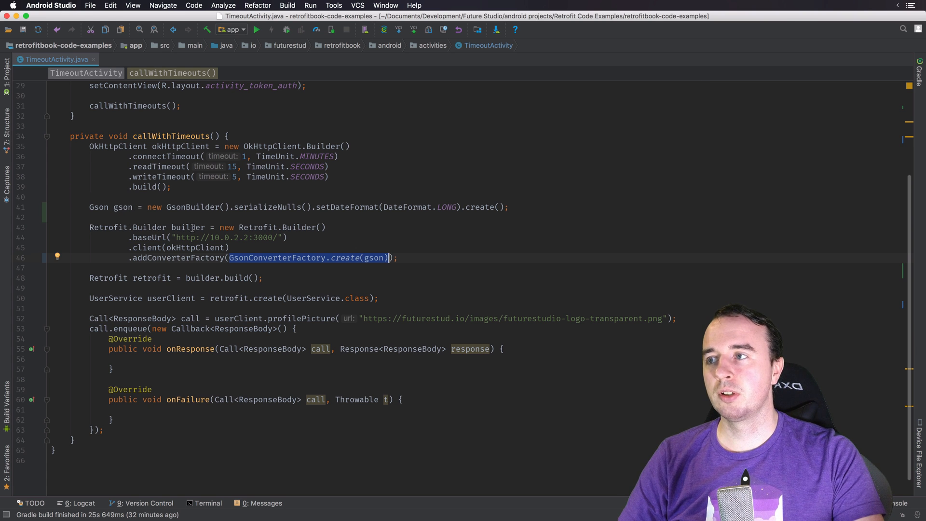
double_click(151, 278)
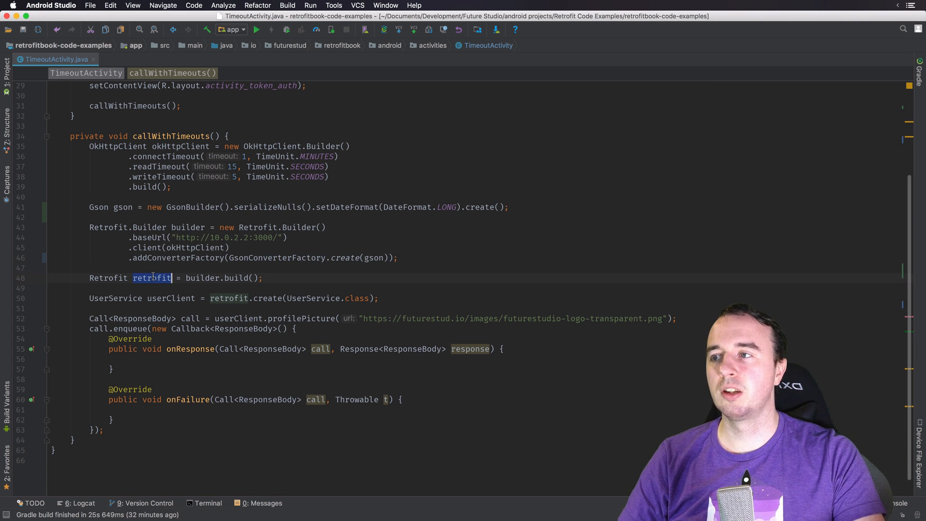